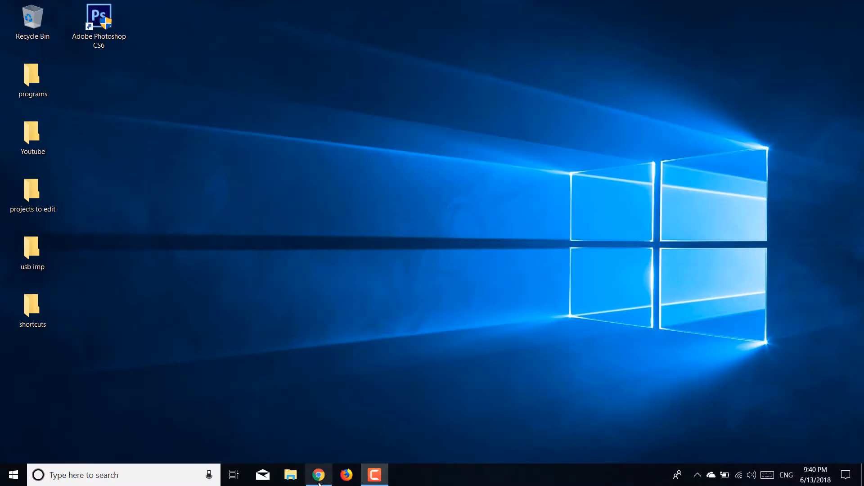
# Step: Search Google for 'faststone' in Chrome
pyautogui.click(319, 474)
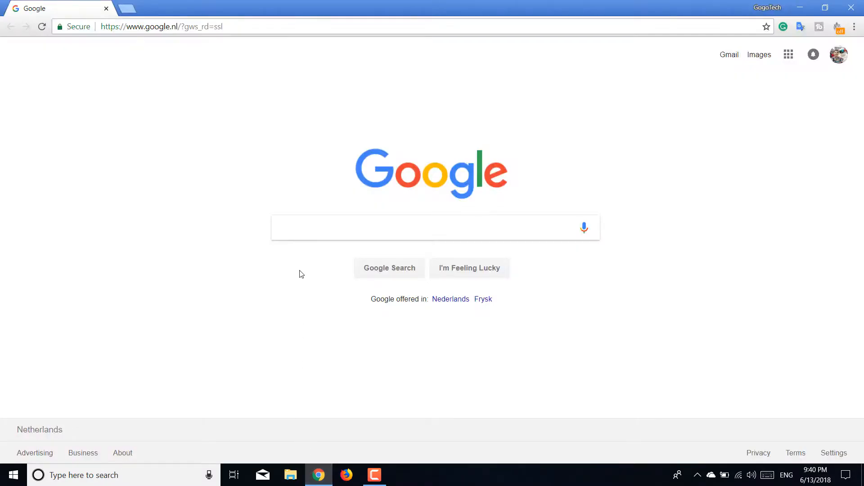
pyautogui.click(434, 228)
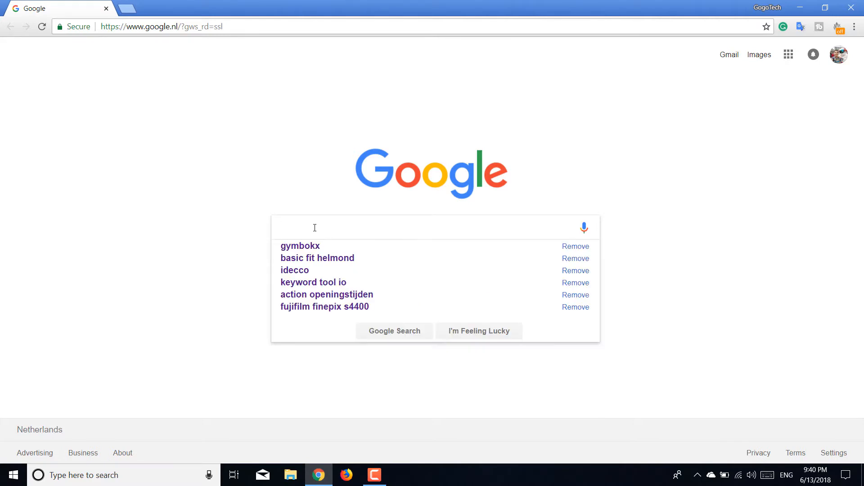
pyautogui.write('fastston')
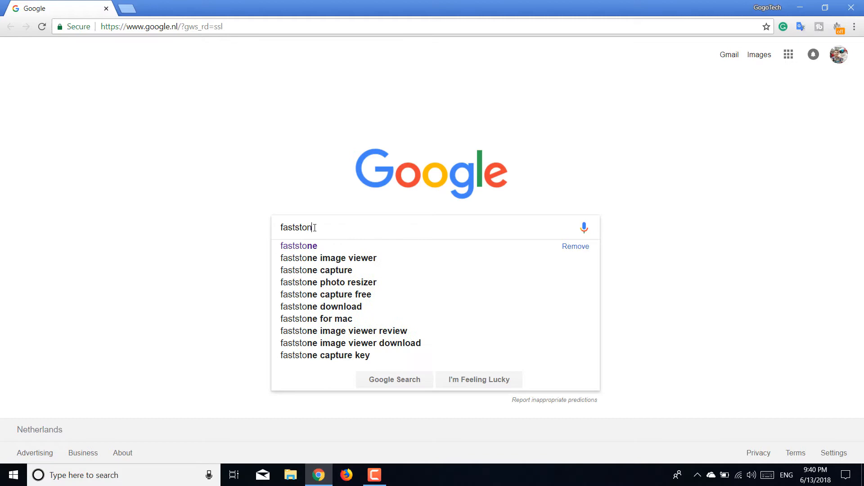
pyautogui.click(298, 246)
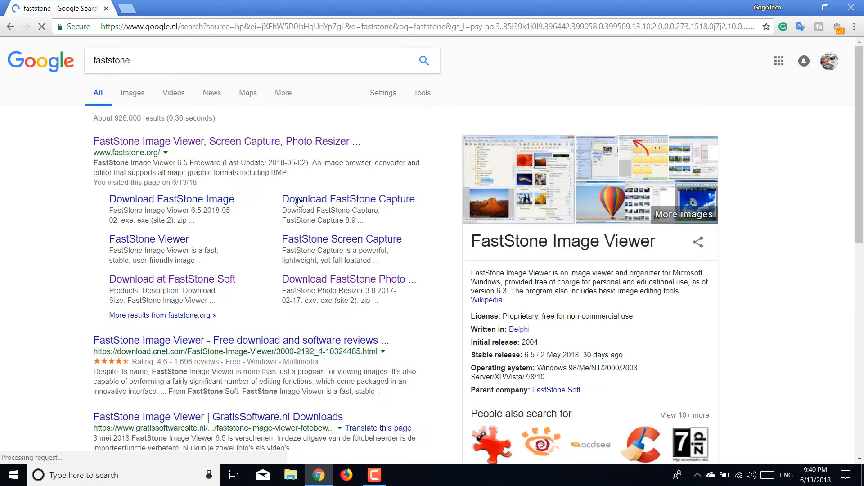
# Step: Open the faststone.org result and go to its Download page
pyautogui.click(225, 142)
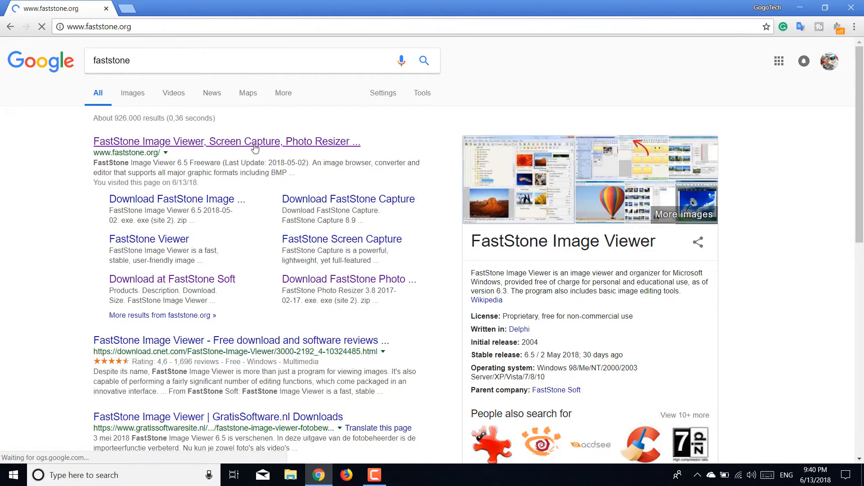
pyautogui.click(225, 142)
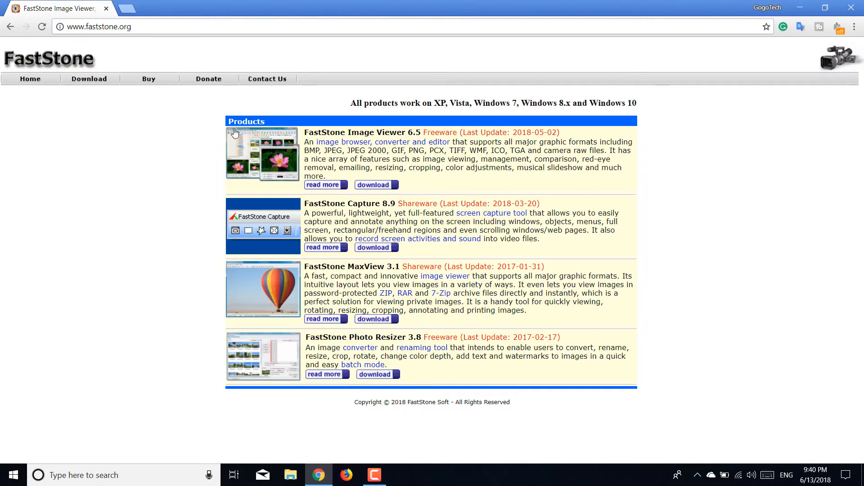
pyautogui.click(89, 78)
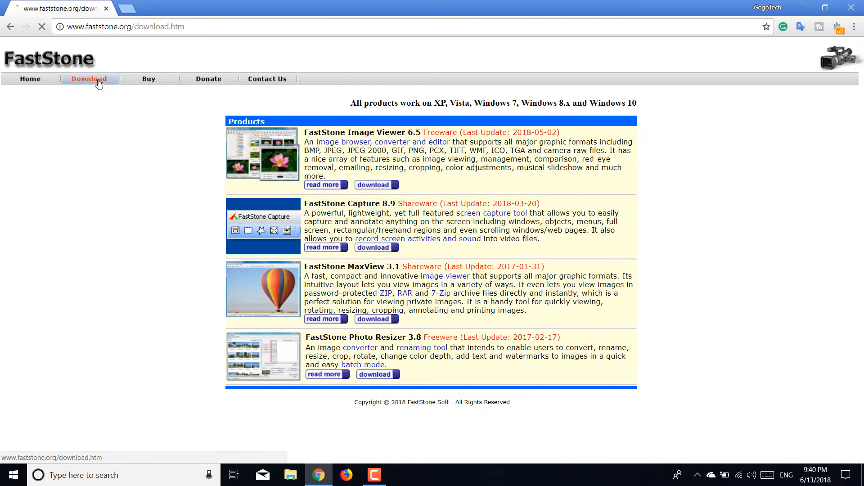
pyautogui.click(89, 78)
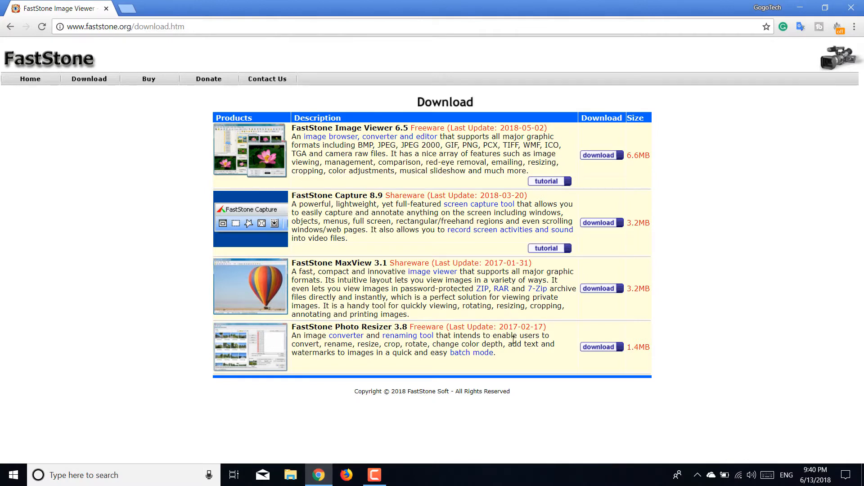
# Step: Download the FastStone Photo Resizer 3.8 installer, FSResizerSetup38.exe
pyautogui.click(600, 347)
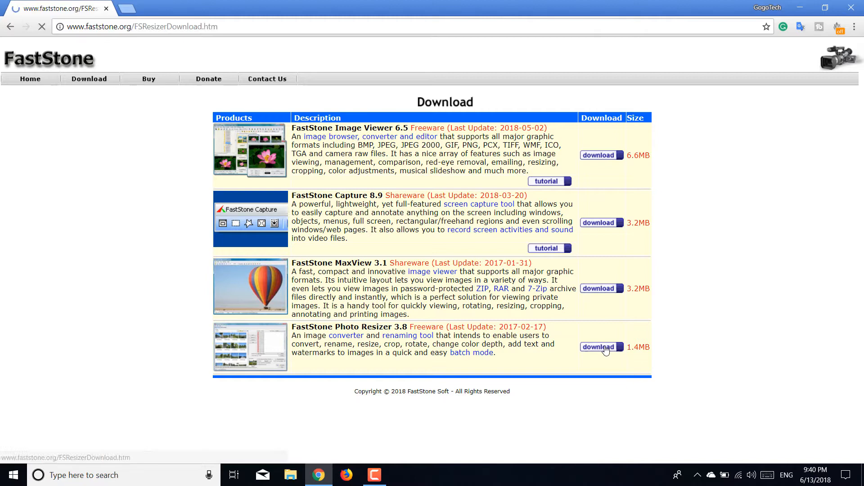
pyautogui.click(601, 346)
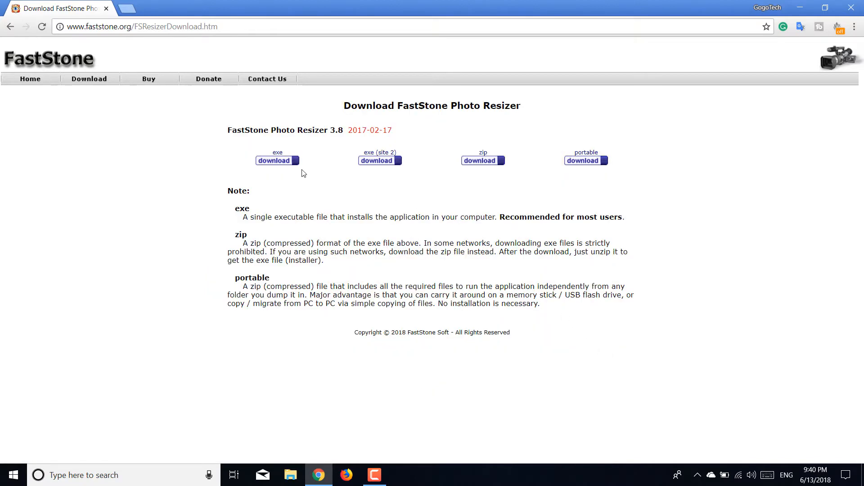
pyautogui.moveTo(274, 160)
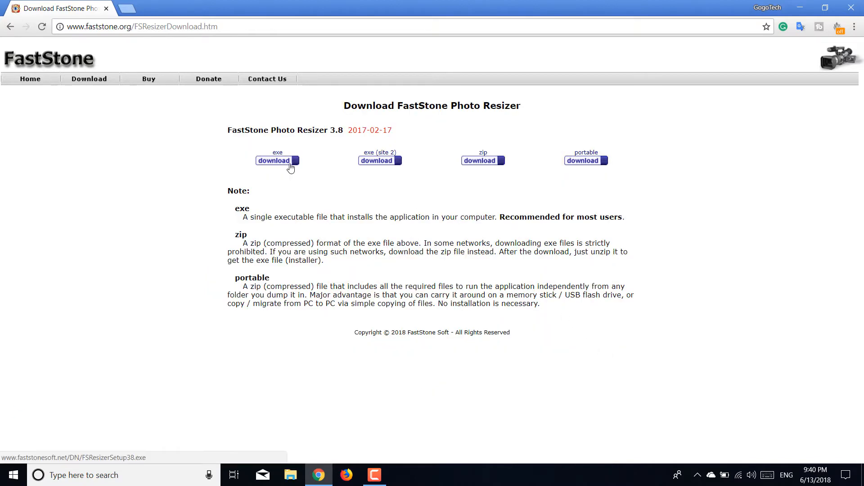
pyautogui.click(274, 160)
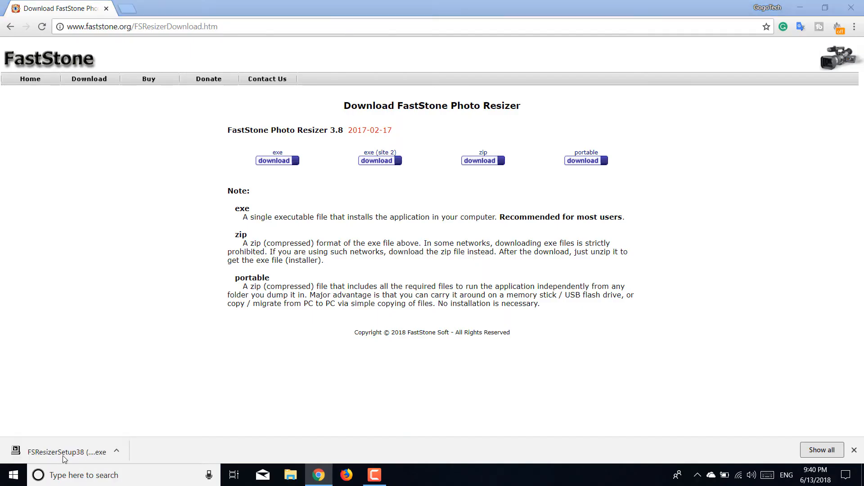
# Step: Run FSResizerSetup38.exe, accept the license and finish installing Photo Resizer 3.8
pyautogui.click(62, 452)
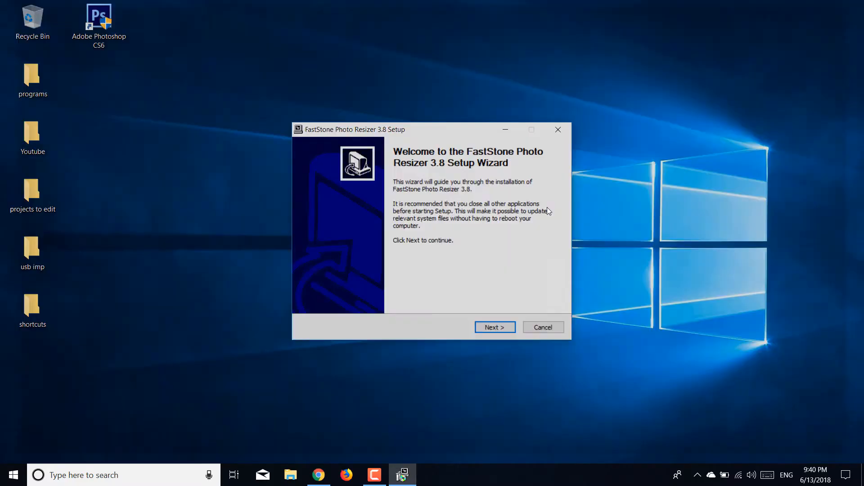
pyautogui.click(494, 327)
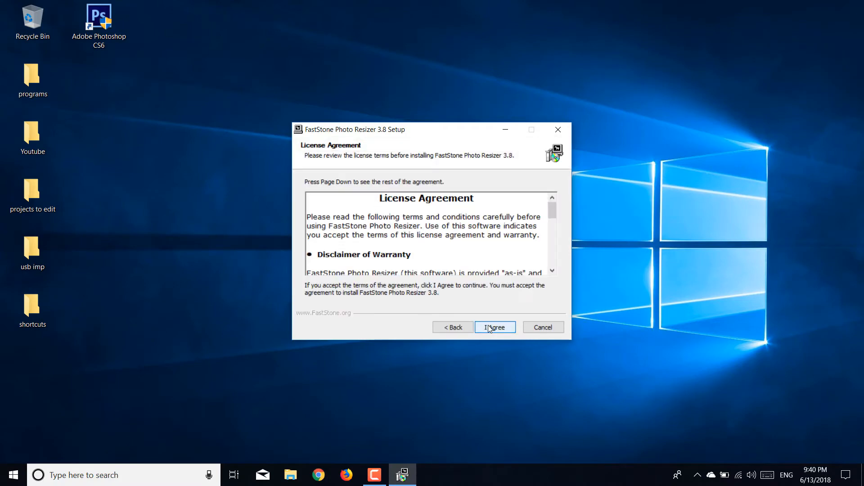
pyautogui.click(494, 326)
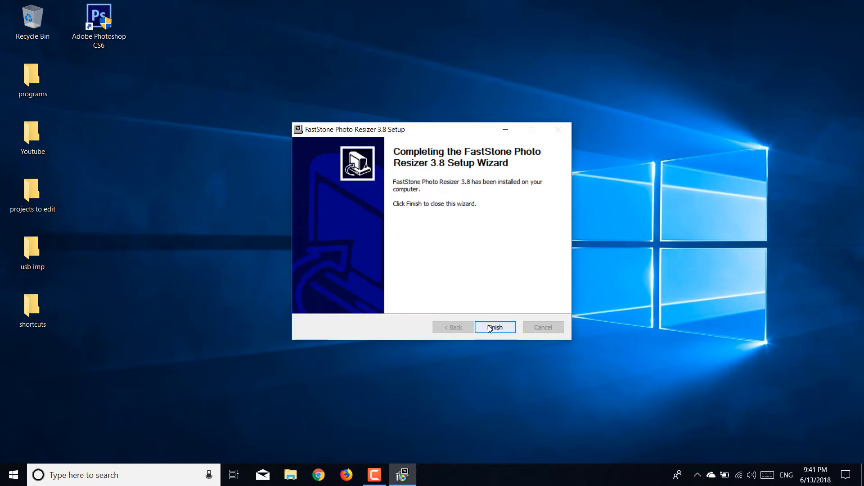
pyautogui.click(494, 327)
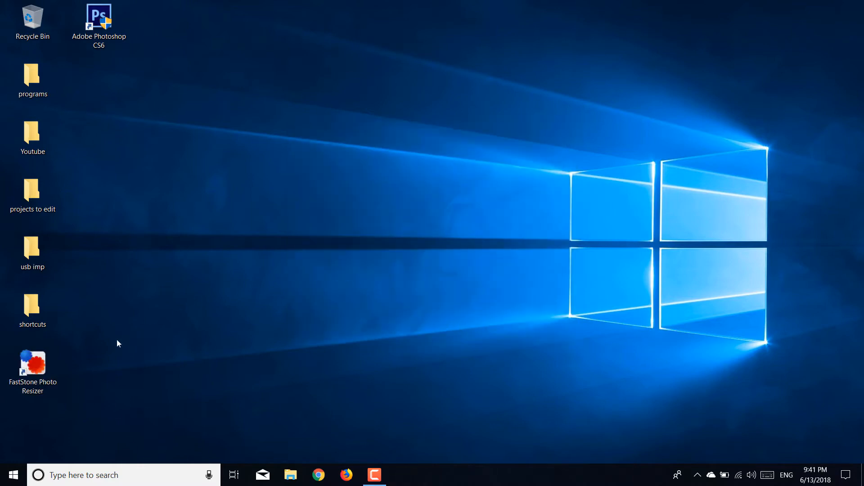
pyautogui.click(31, 366)
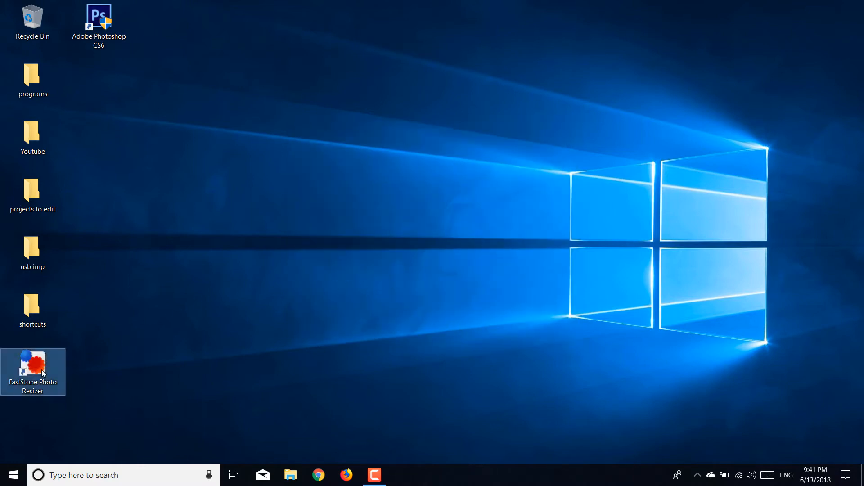
# Step: Launch Photo Resizer, move Best friends.jpg to the Desktop and confirm its 1.59 MB size
pyautogui.doubleClick(32, 369)
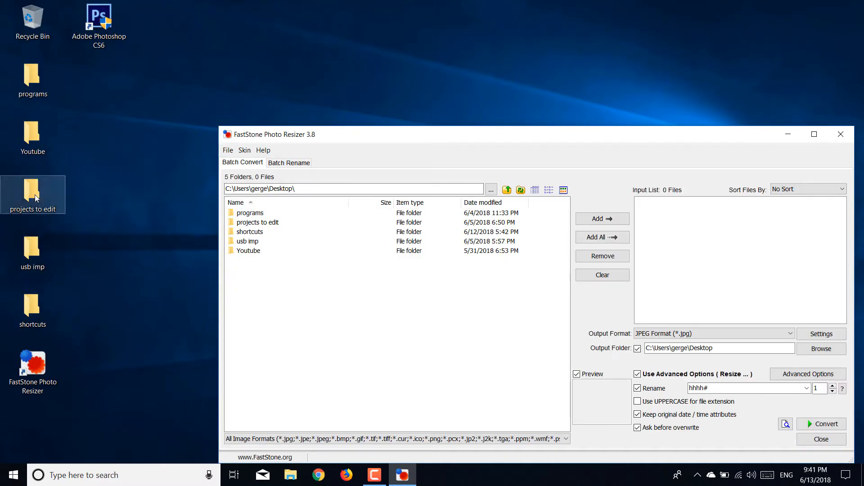
pyautogui.click(32, 137)
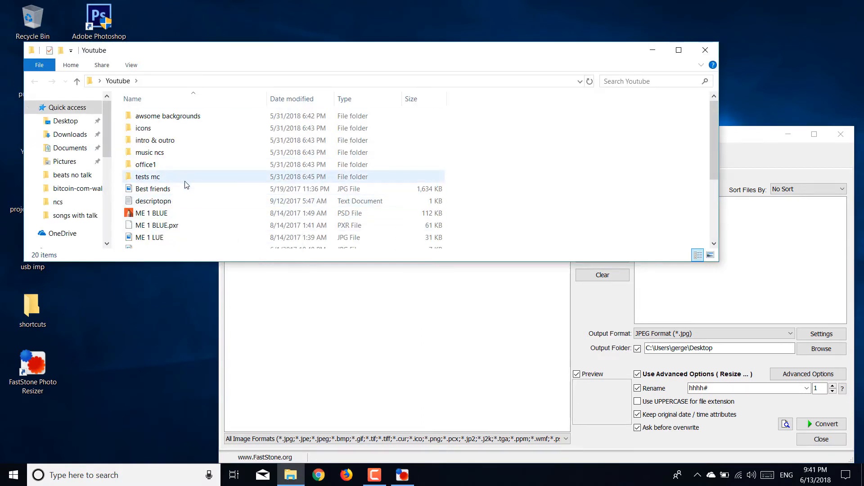
pyautogui.click(153, 189)
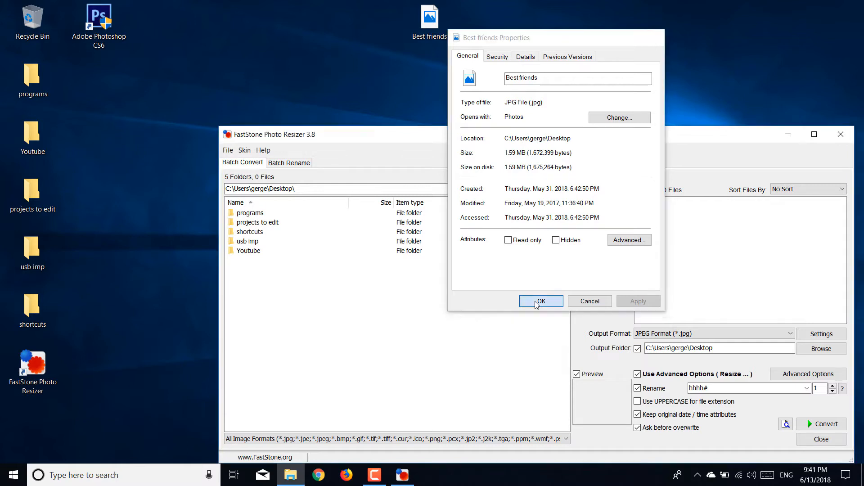
pyautogui.click(540, 302)
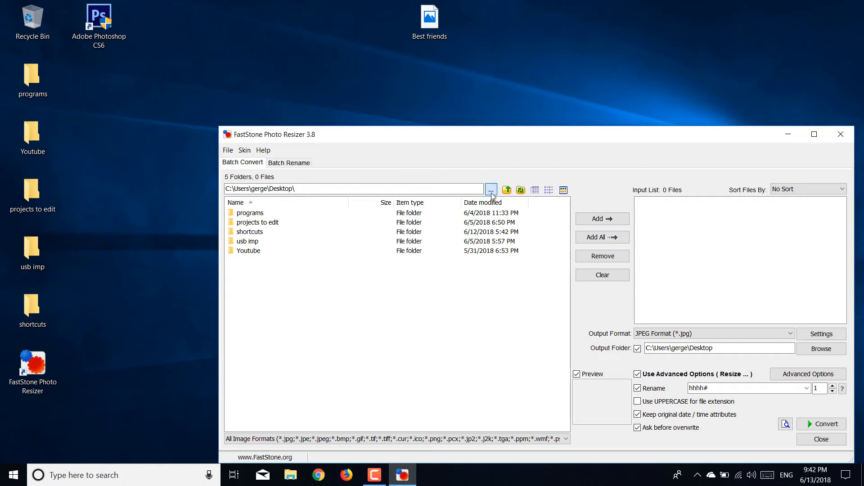
# Step: Set Desktop as the source folder and add Best friends.jpg to the Input List
pyautogui.click(490, 189)
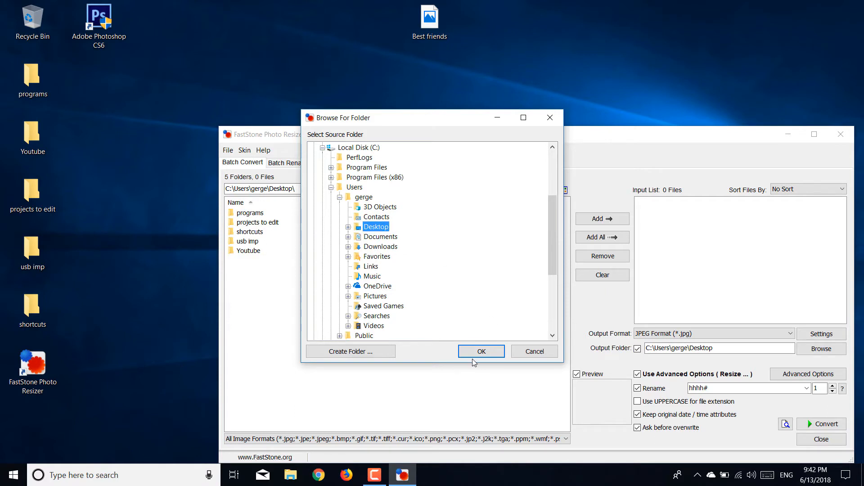
pyautogui.click(481, 351)
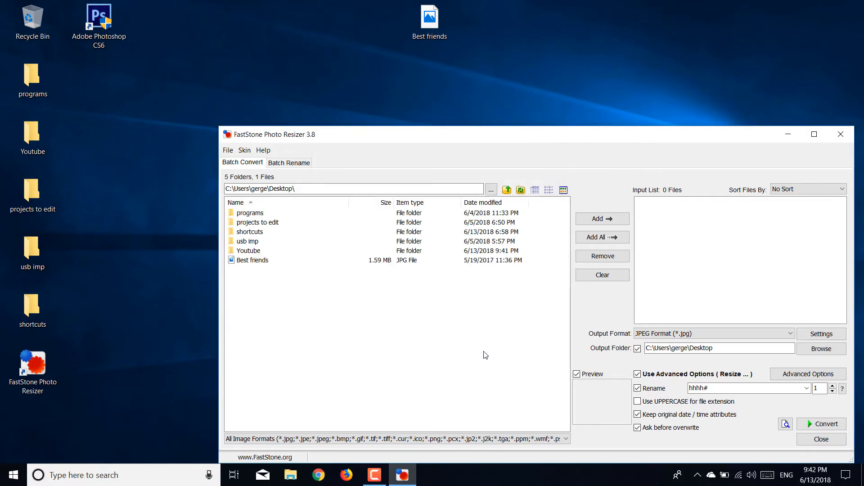
pyautogui.moveTo(280, 262)
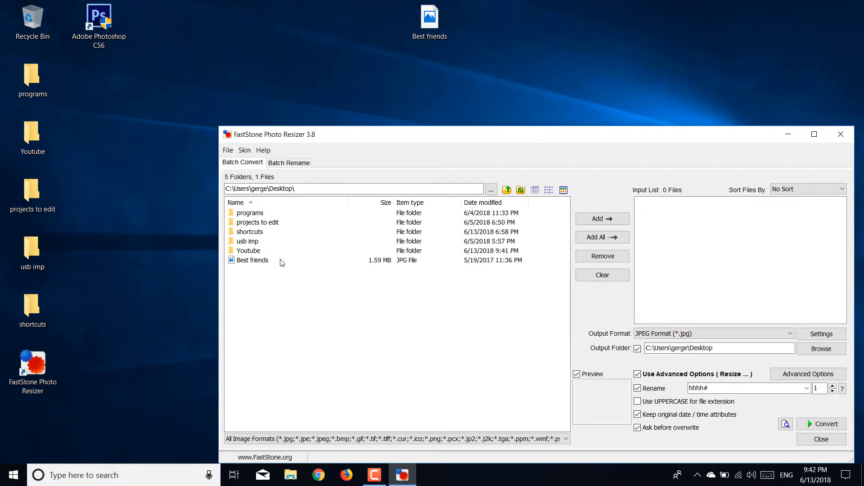
pyautogui.click(253, 260)
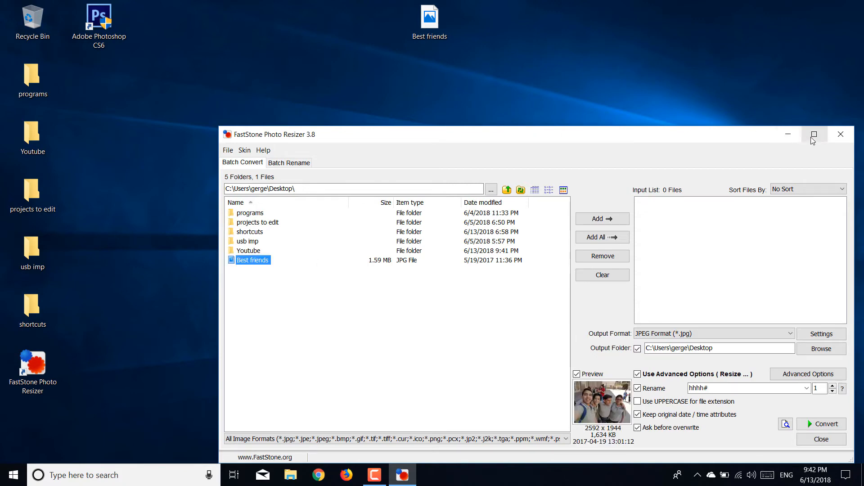
pyautogui.click(814, 134)
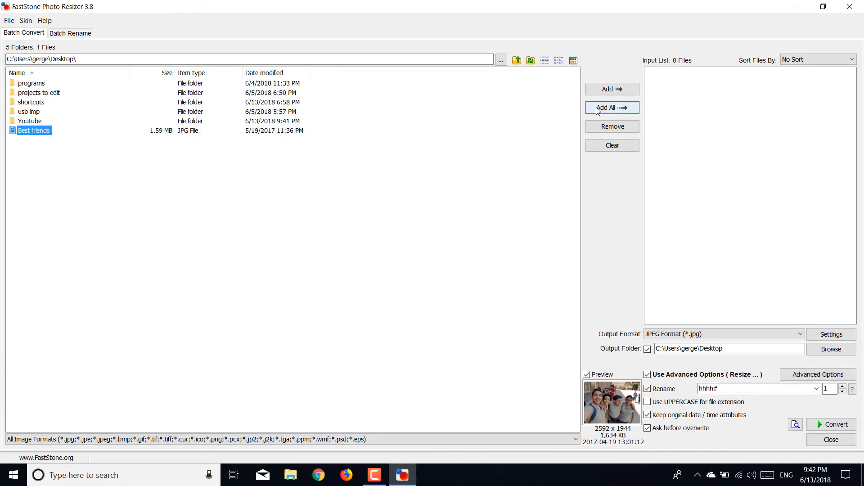
pyautogui.click(611, 89)
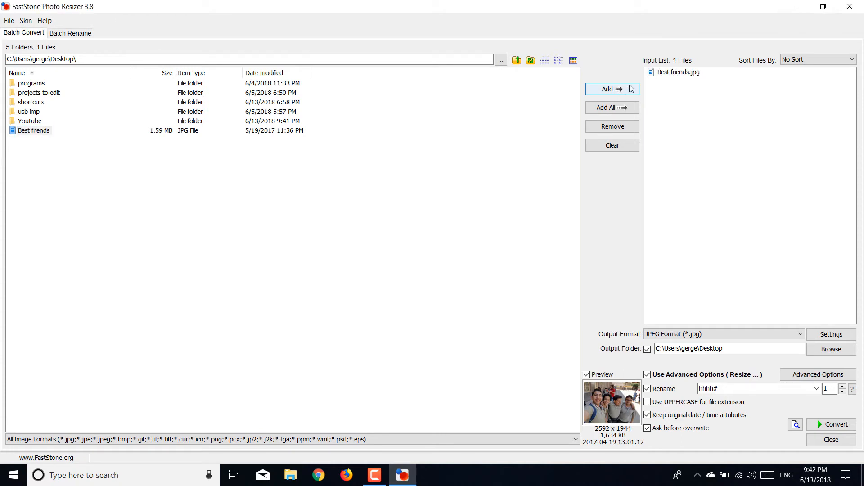
pyautogui.moveTo(599, 112)
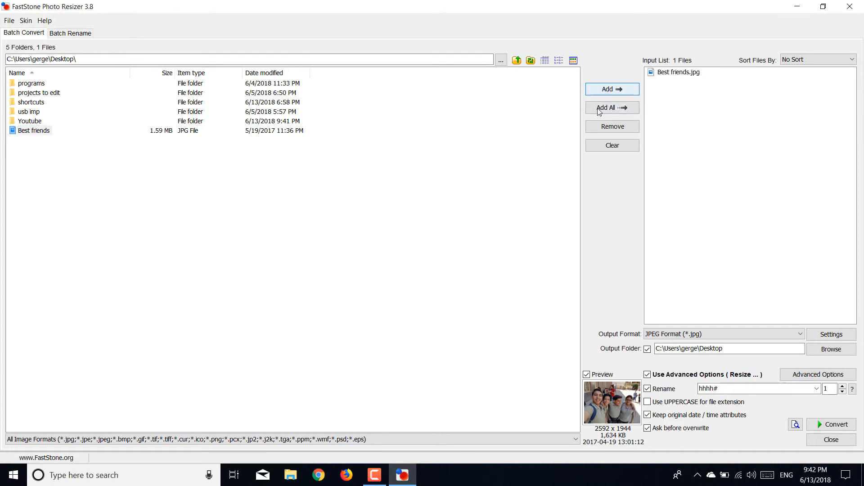
pyautogui.moveTo(584, 349)
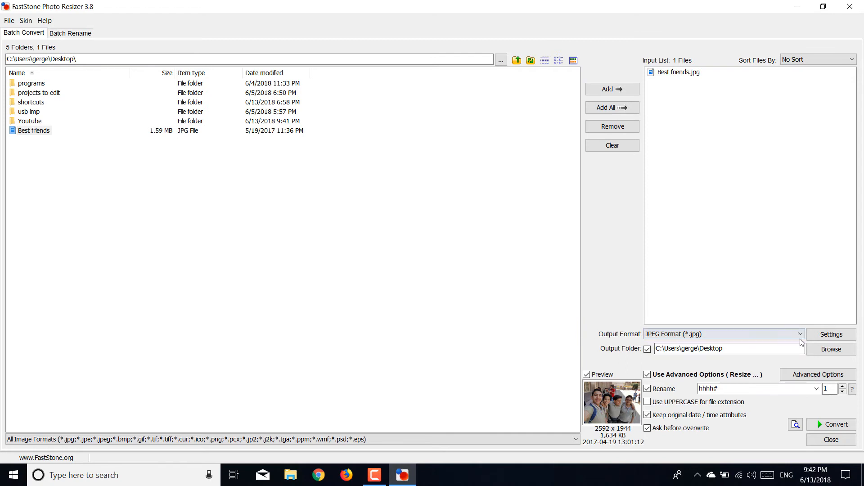
pyautogui.click(831, 334)
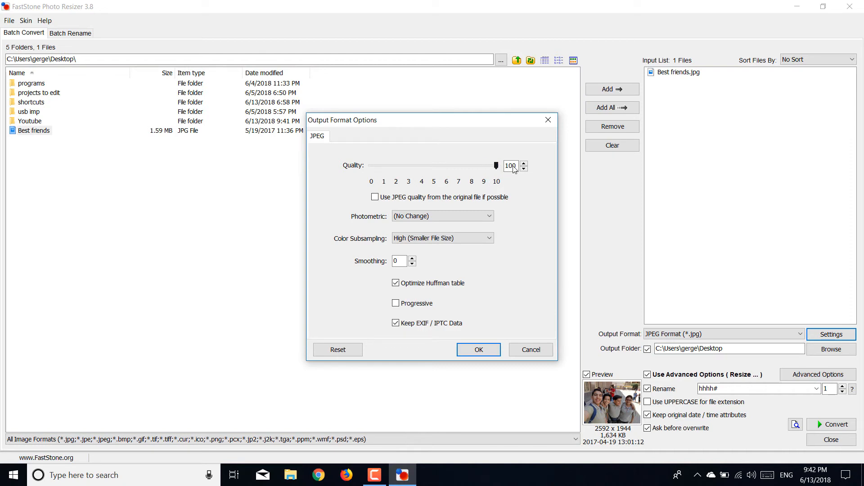
pyautogui.moveTo(447, 429)
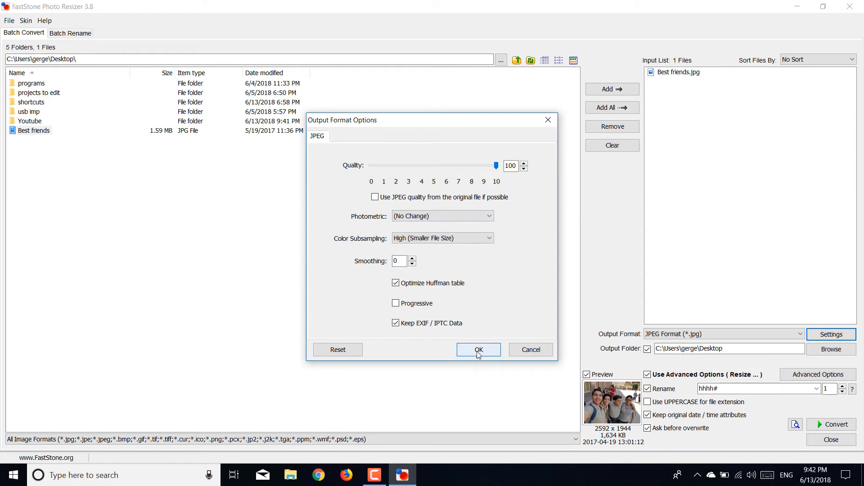
pyautogui.click(478, 350)
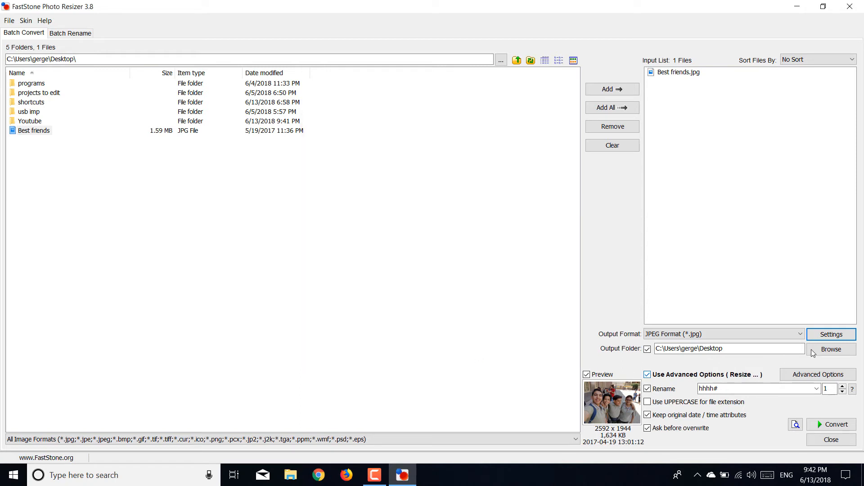
pyautogui.click(830, 349)
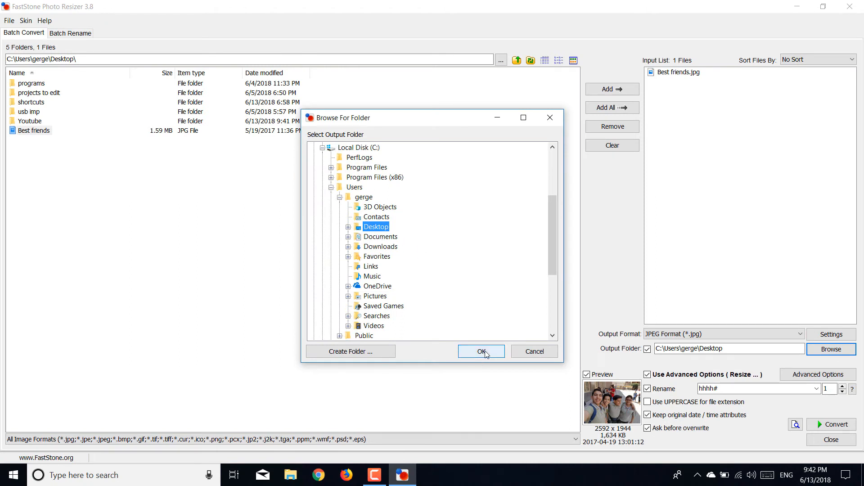
pyautogui.click(479, 351)
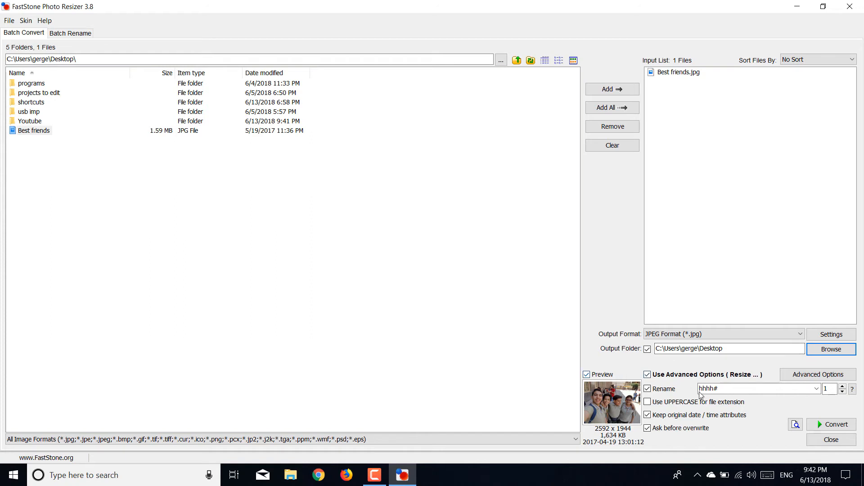
# Step: Rename output to 'test#' and convert Best friends into a 333 KB test1.jpg
pyautogui.tripleClick(756, 388)
pyautogui.write('h#')
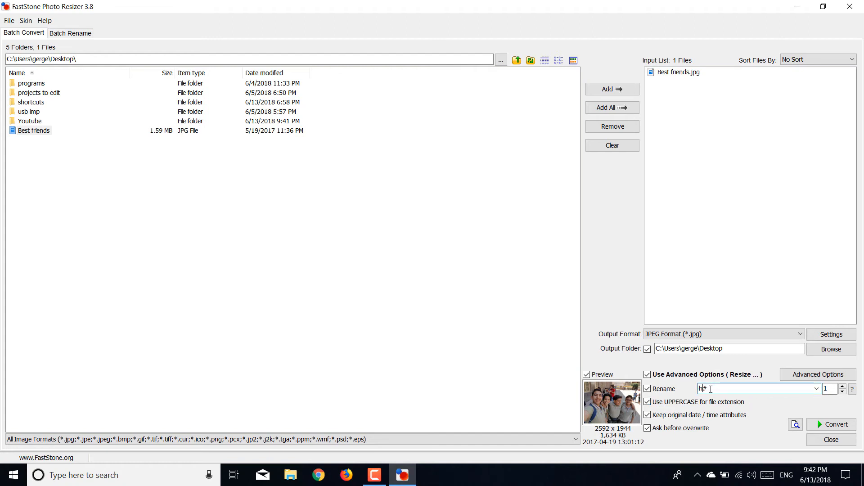
pyautogui.write('test')
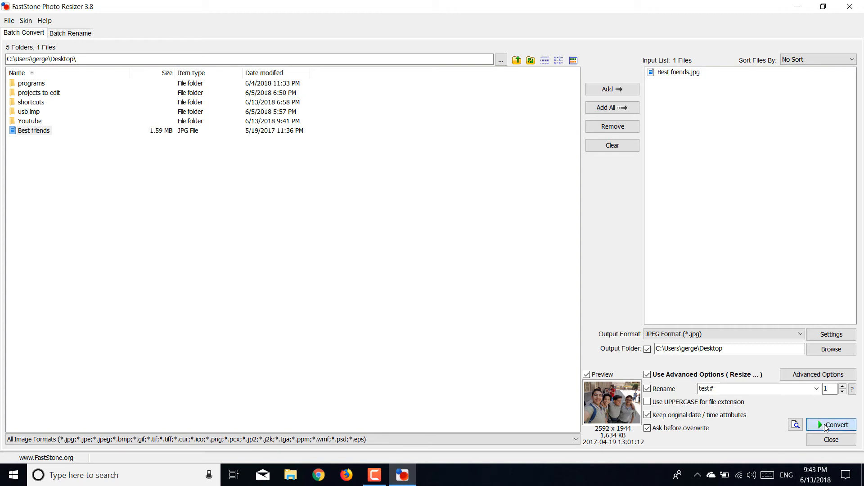
pyautogui.click(834, 425)
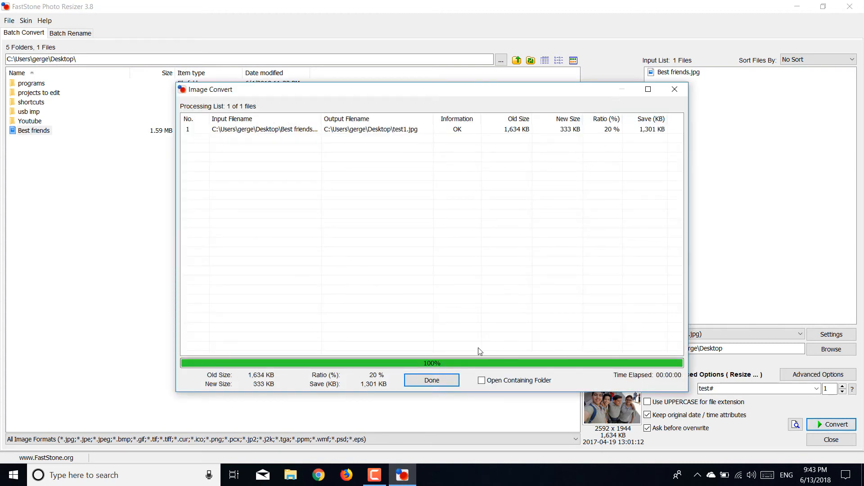
pyautogui.click(431, 380)
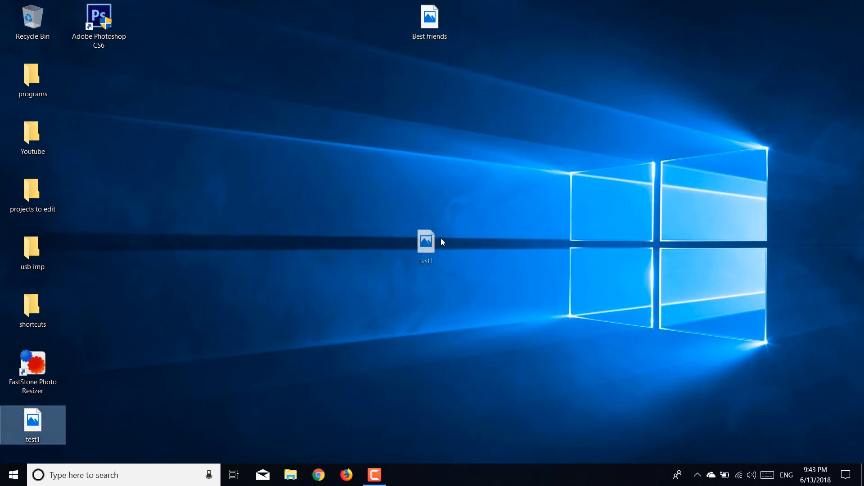
pyautogui.rightClick(426, 246)
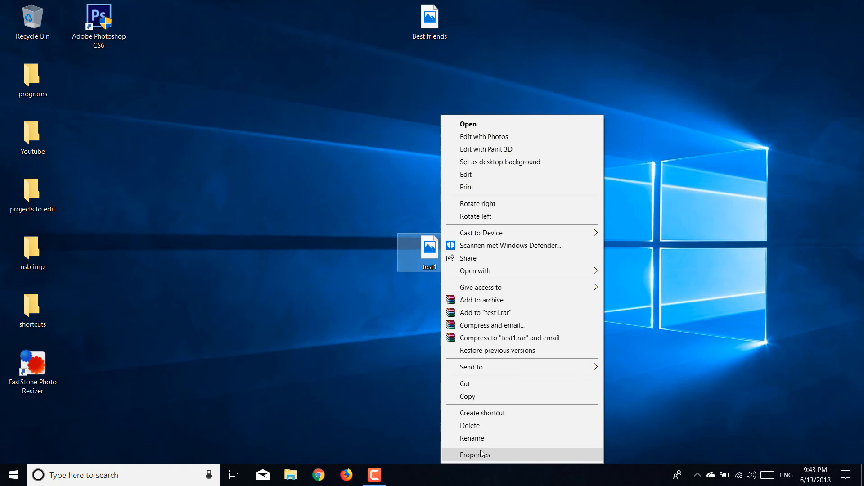
pyautogui.click(474, 454)
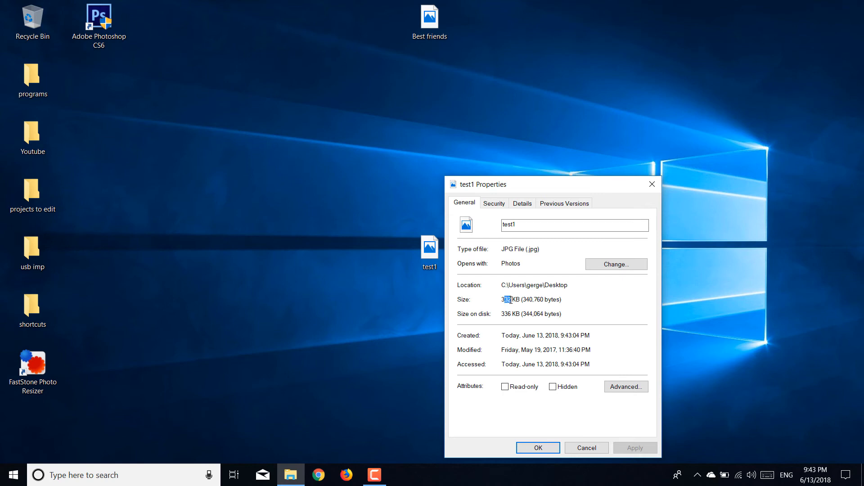
pyautogui.click(430, 20)
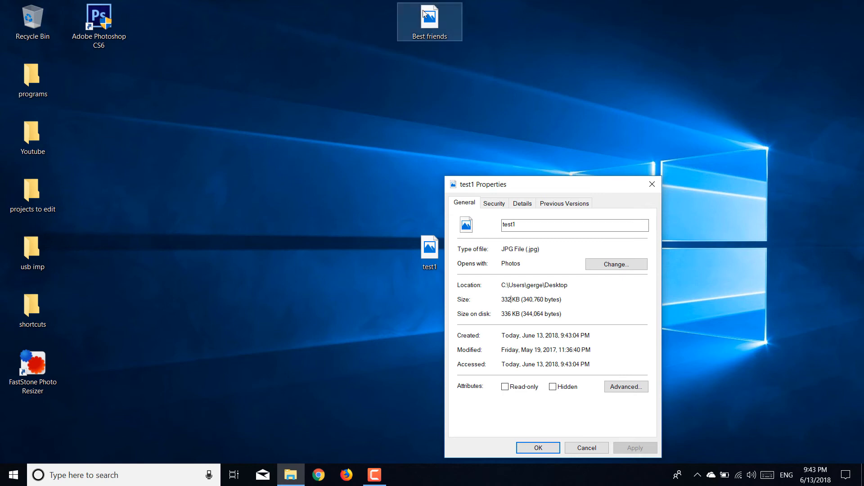
pyautogui.rightClick(429, 22)
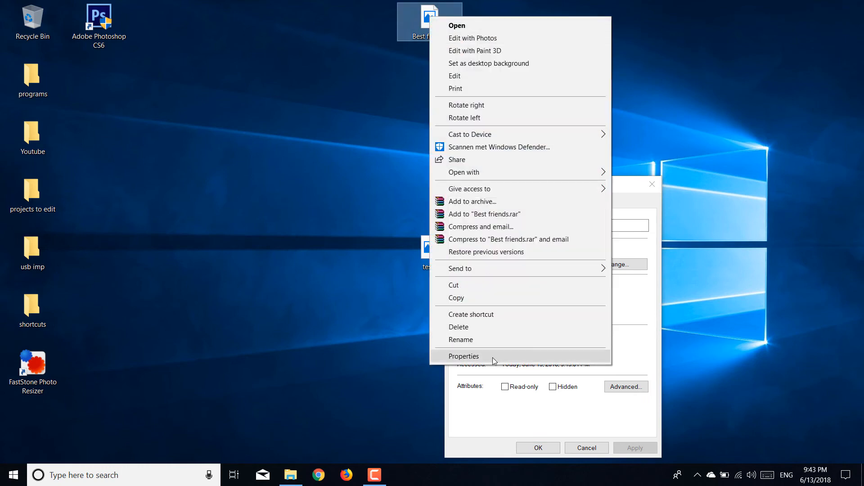
pyautogui.click(463, 356)
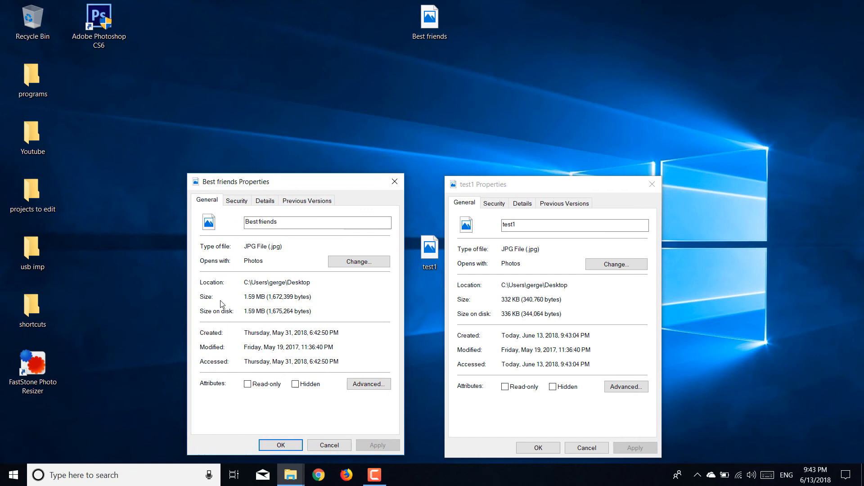
pyautogui.moveTo(507, 300)
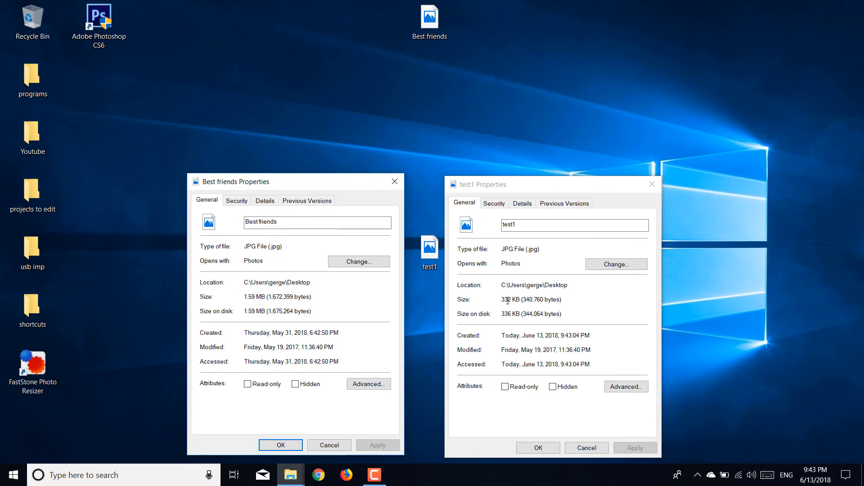
pyautogui.click(429, 22)
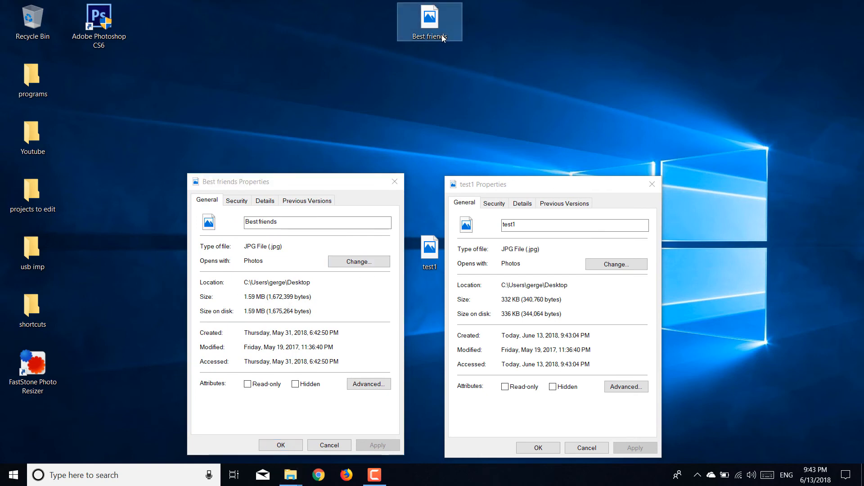
pyautogui.doubleClick(429, 21)
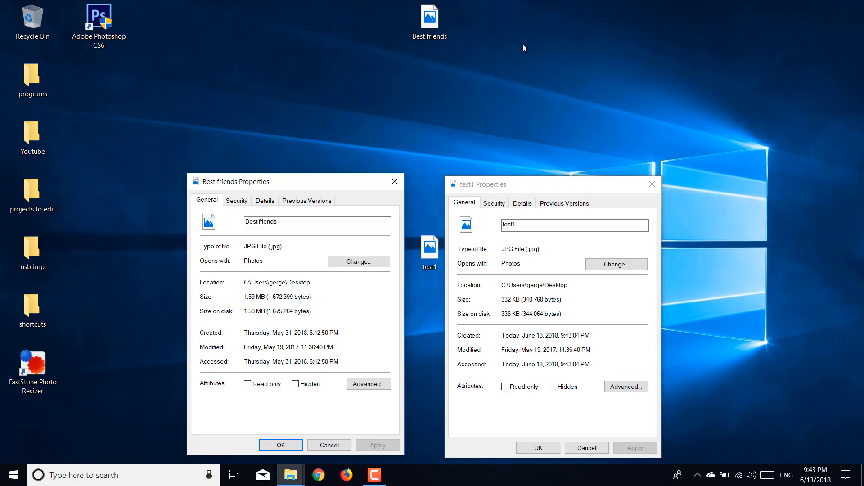
pyautogui.click(651, 184)
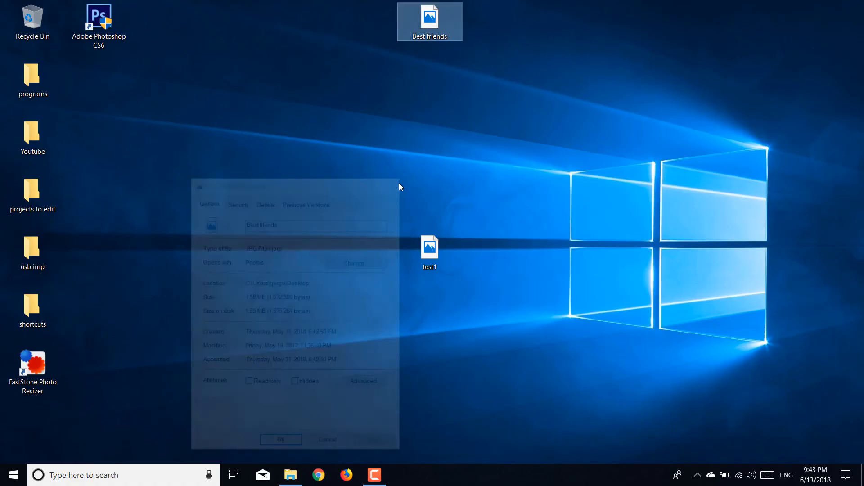